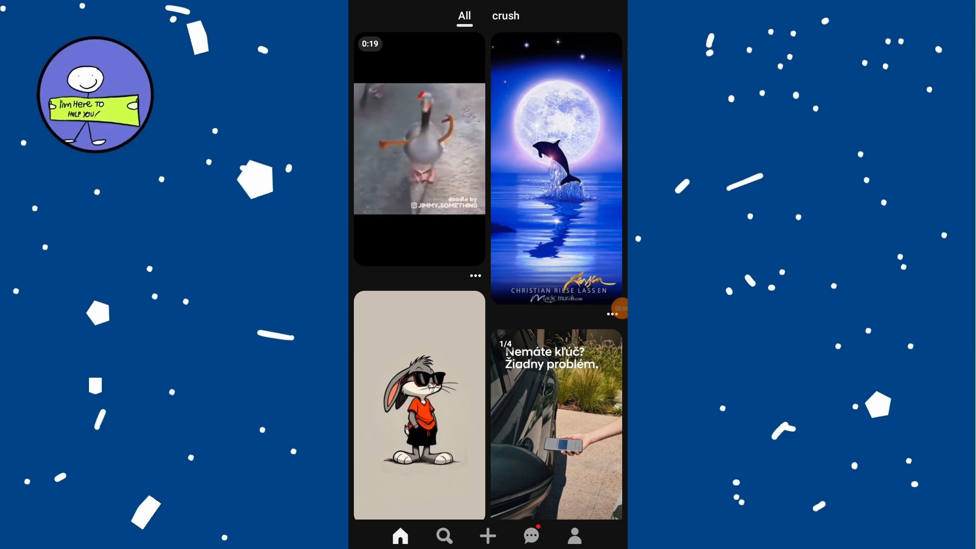
Start a new Pin from the YouTube image and begin entering its title.
scroll("down", 3)
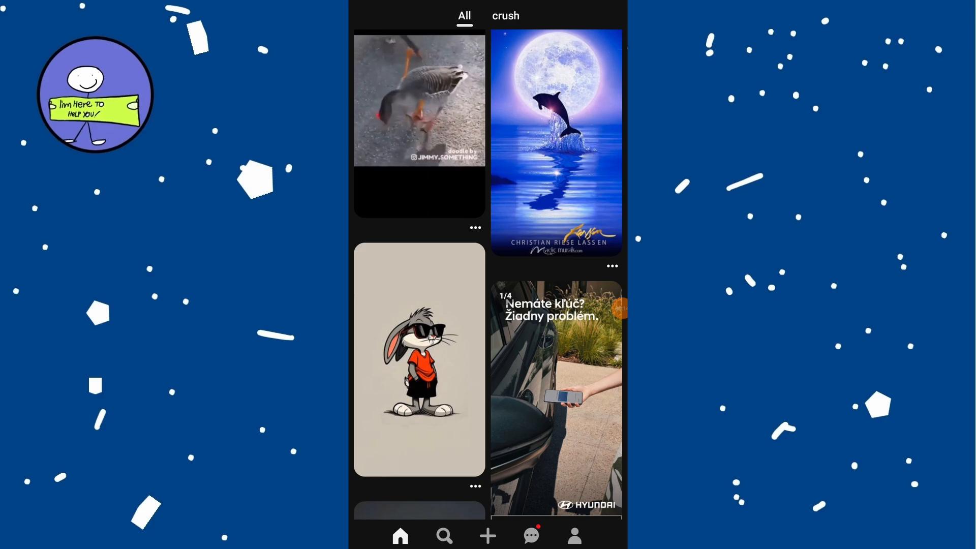
left_click(487, 536)
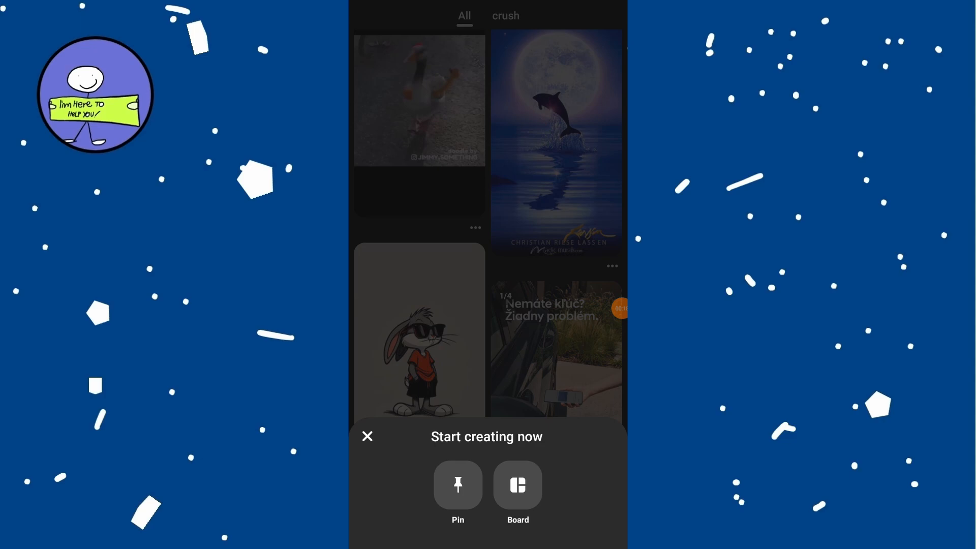
left_click(457, 485)
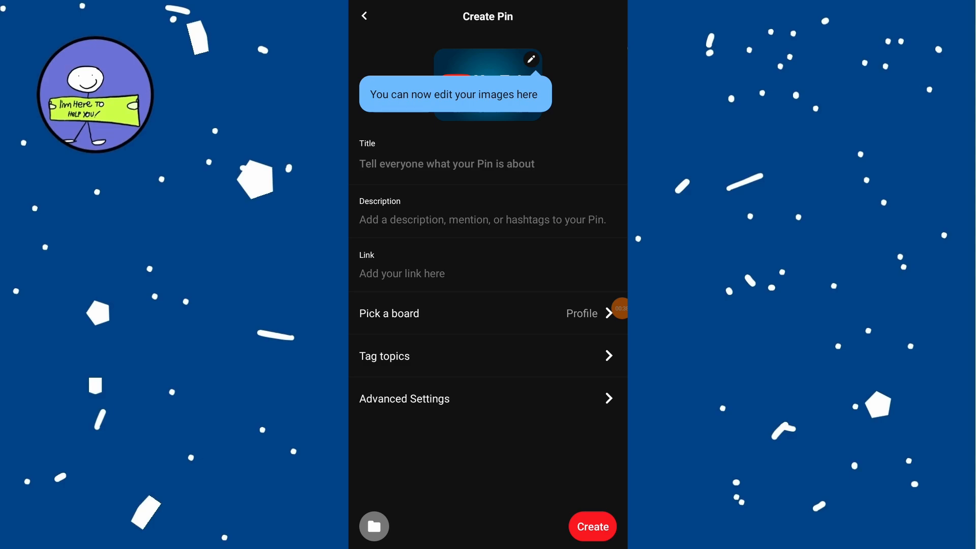
left_click(446, 164)
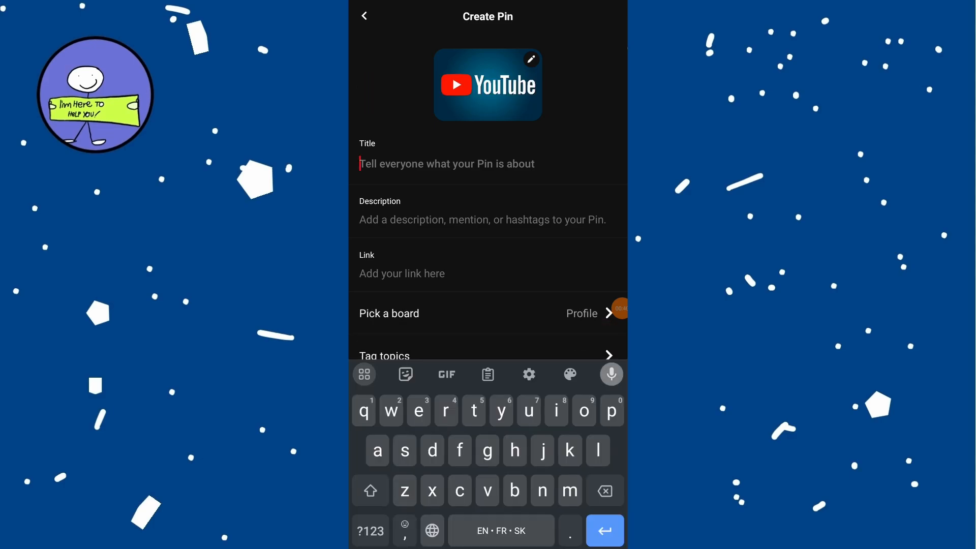
type("tit")
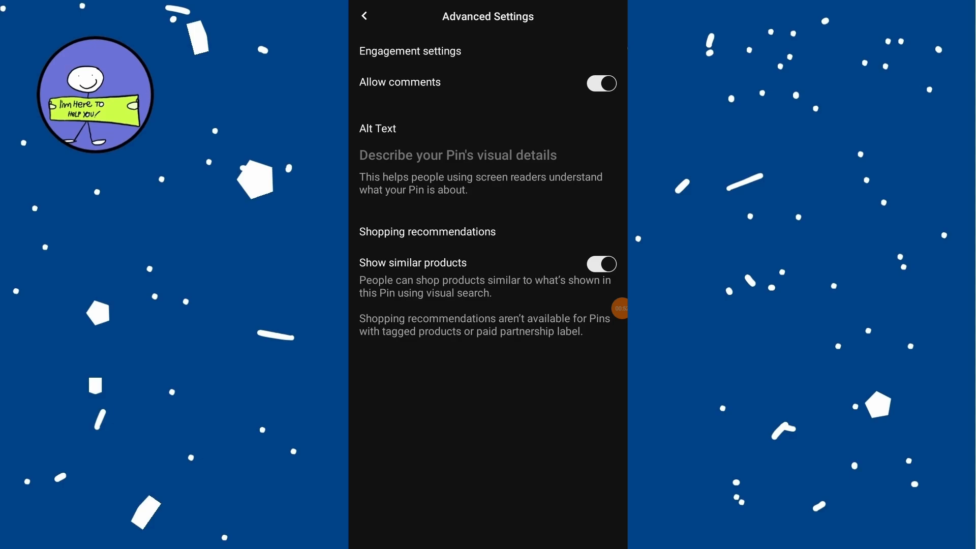
Return from Advanced Settings to the Pin details form.
left_click(364, 15)
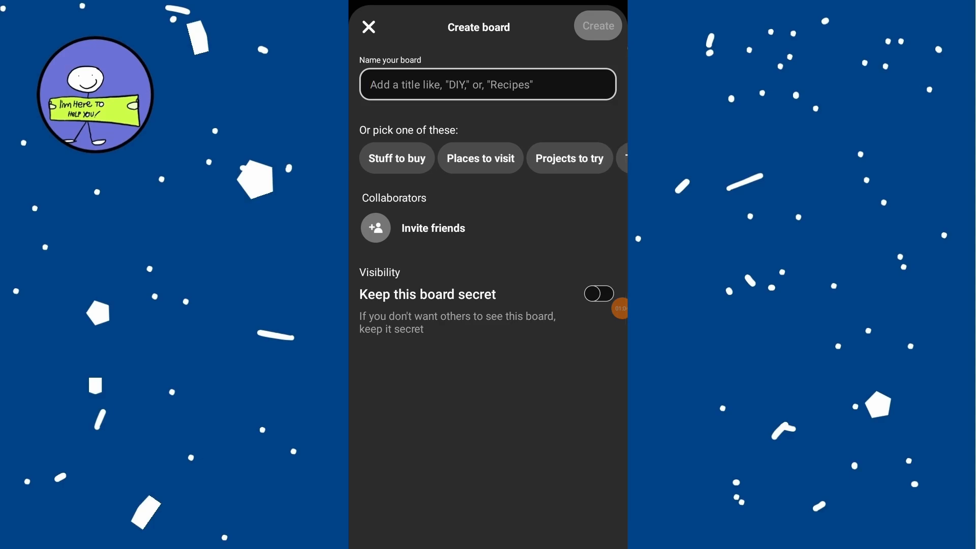
Create a board called 'name' and have it selected as the Pin's board.
type("name")
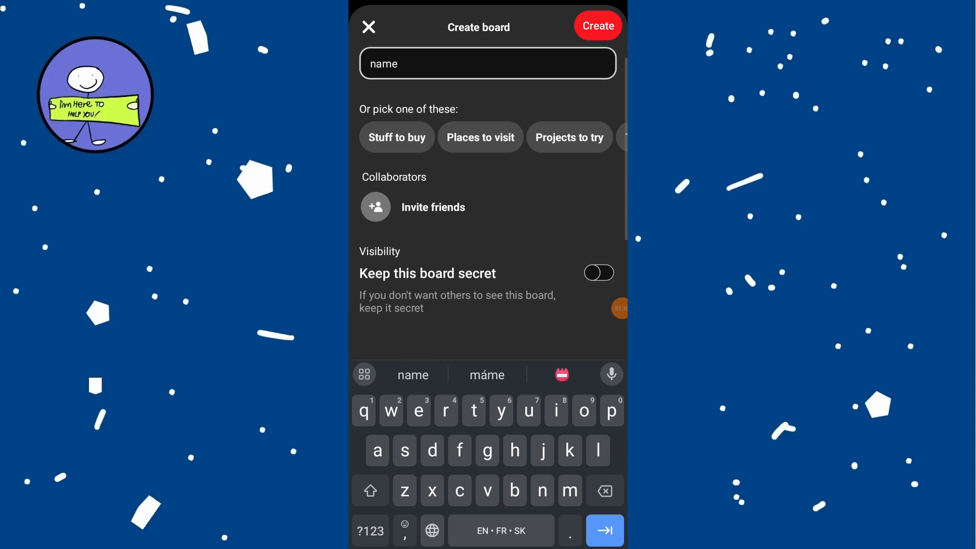
left_click(596, 25)
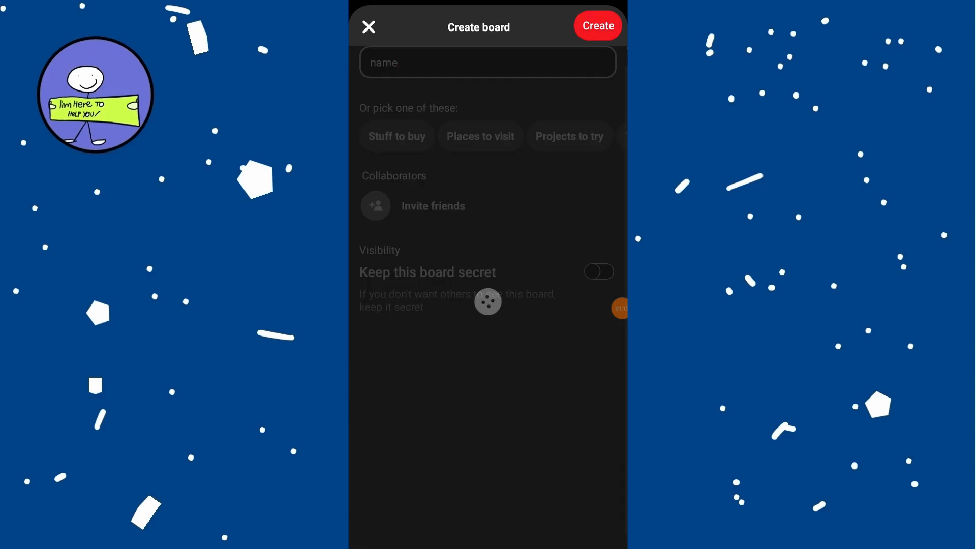
left_click(597, 26)
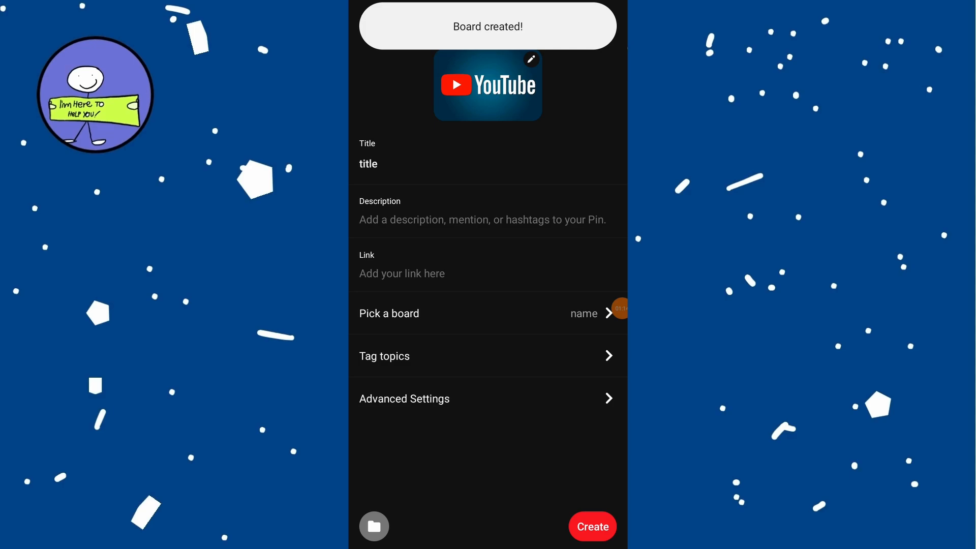